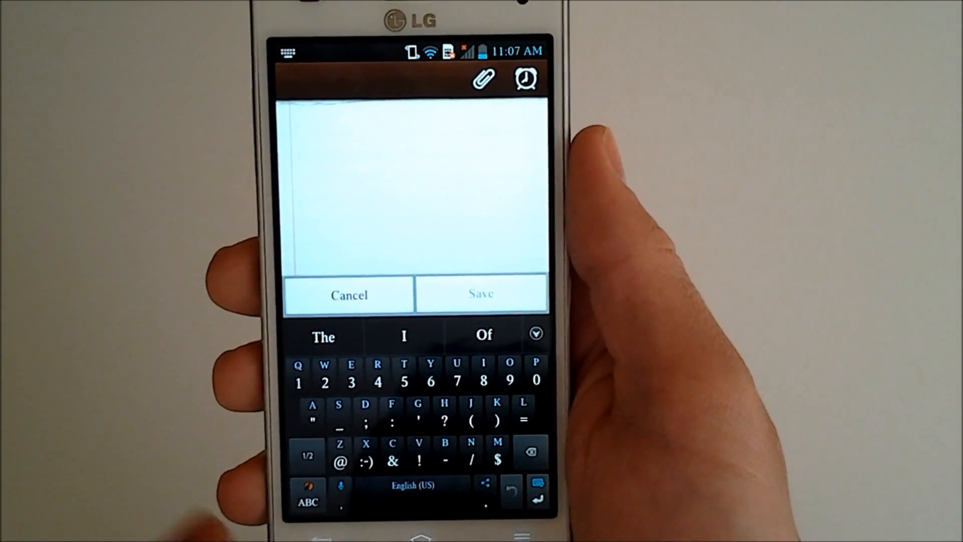
Step: Cycle through the symbol pages, then expand and collapse the word-prediction list
{"action": "left_click", "coordinate": [307, 454]}
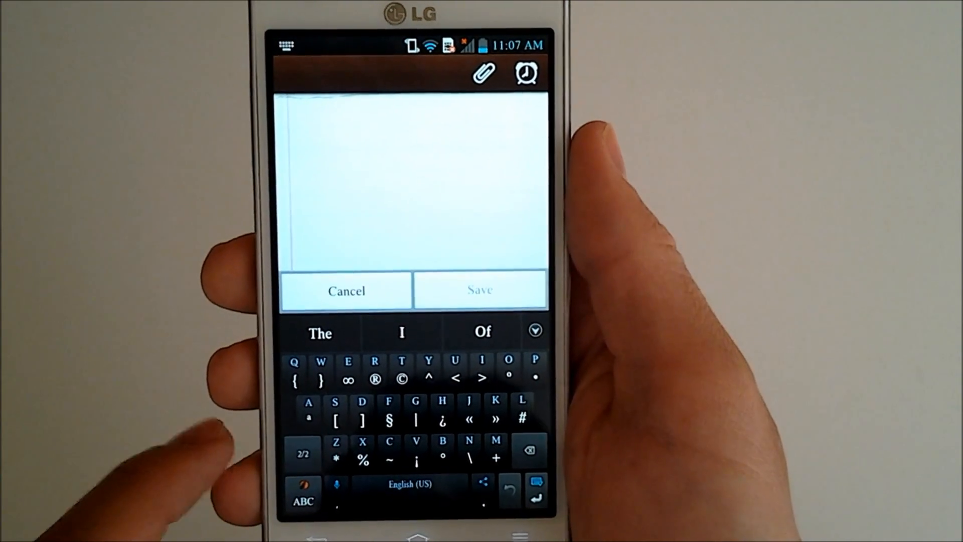
{"action": "left_click", "coordinate": [302, 498]}
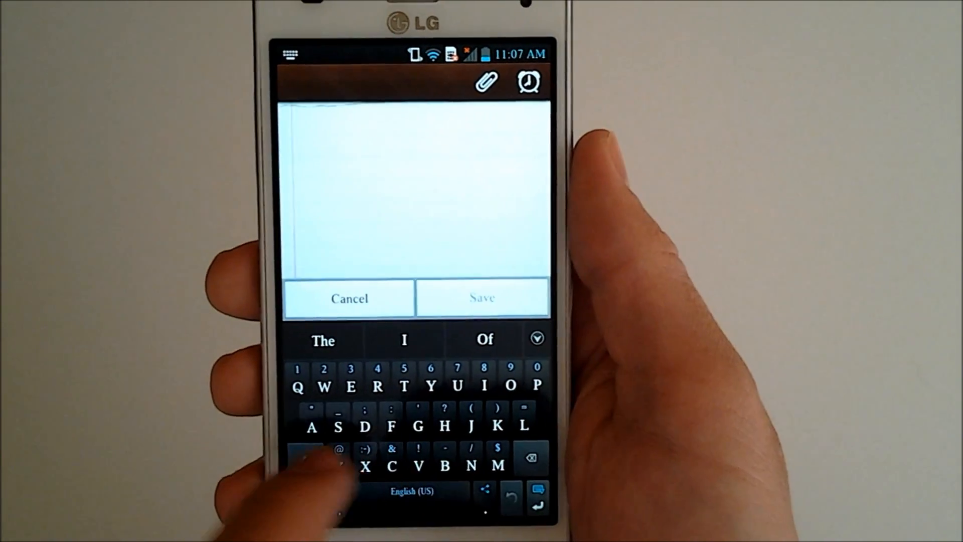
{"action": "left_click", "coordinate": [310, 457]}
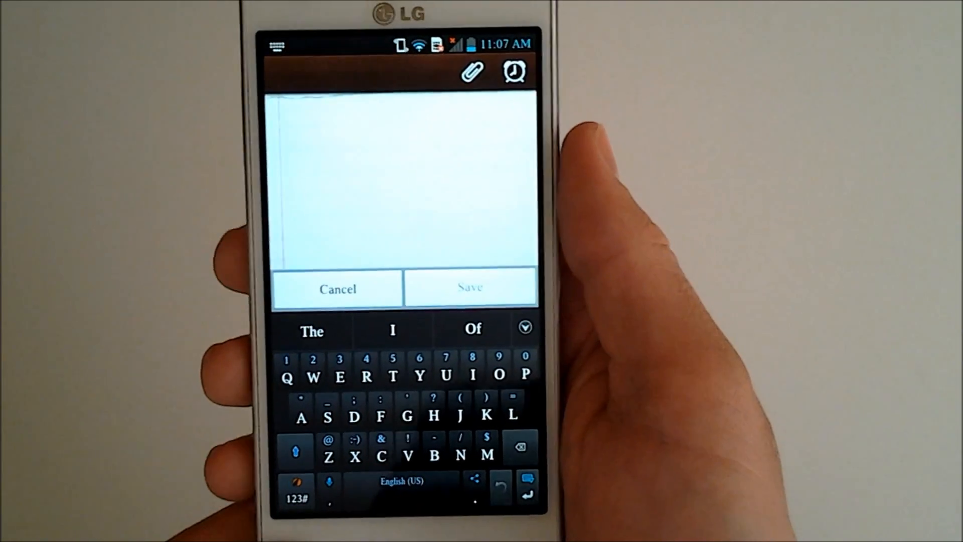
{"action": "left_click", "coordinate": [524, 326]}
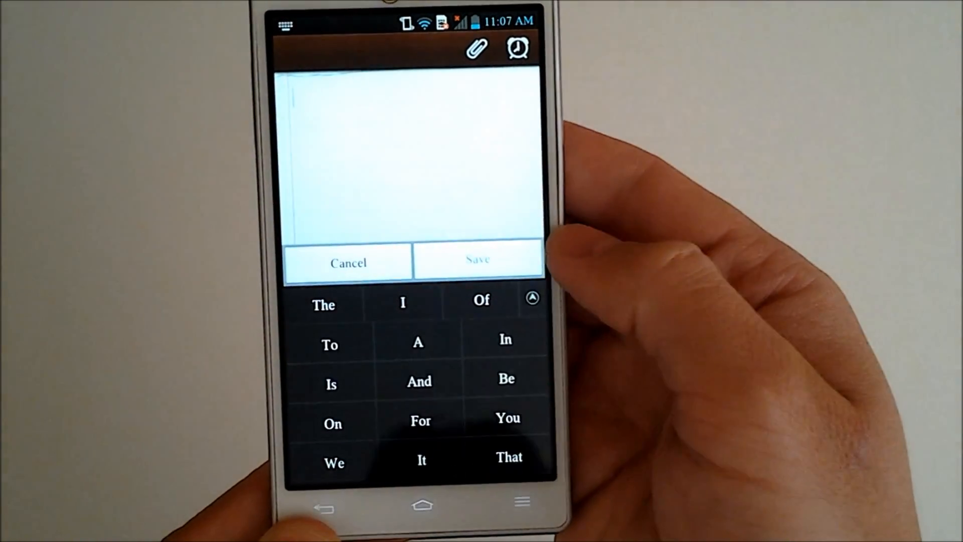
{"action": "left_click", "coordinate": [532, 298]}
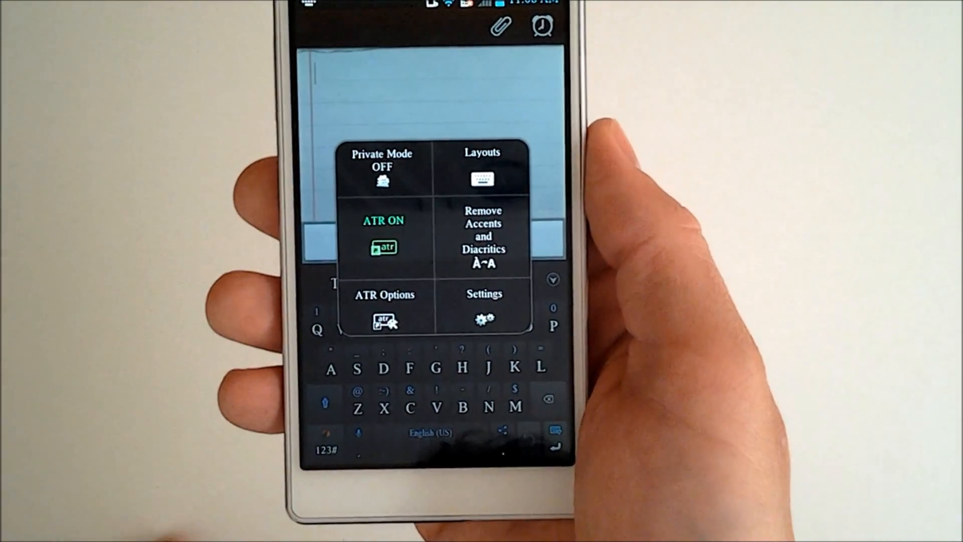
Step: Go from Settings in the options popup into the Add-On Manager
{"action": "left_click", "coordinate": [484, 307]}
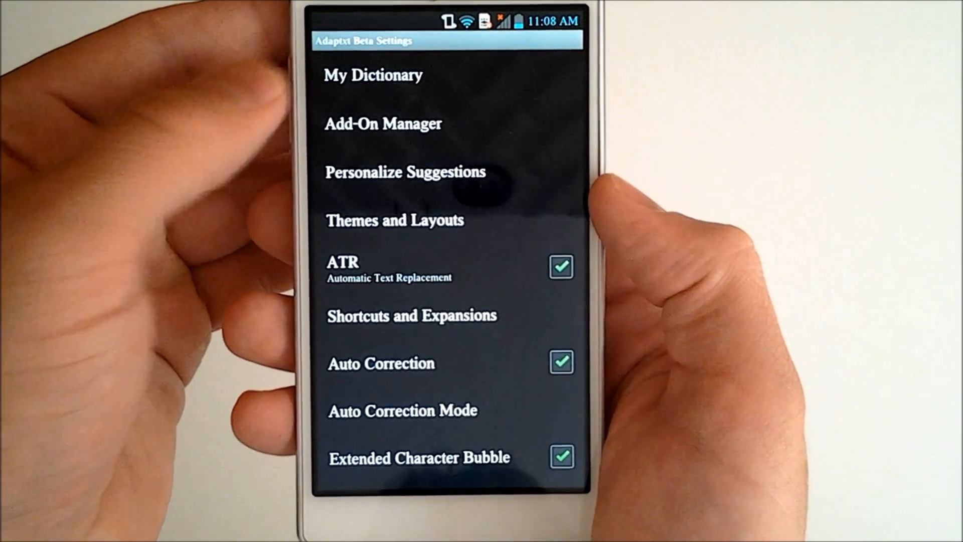
{"action": "left_click", "coordinate": [382, 123]}
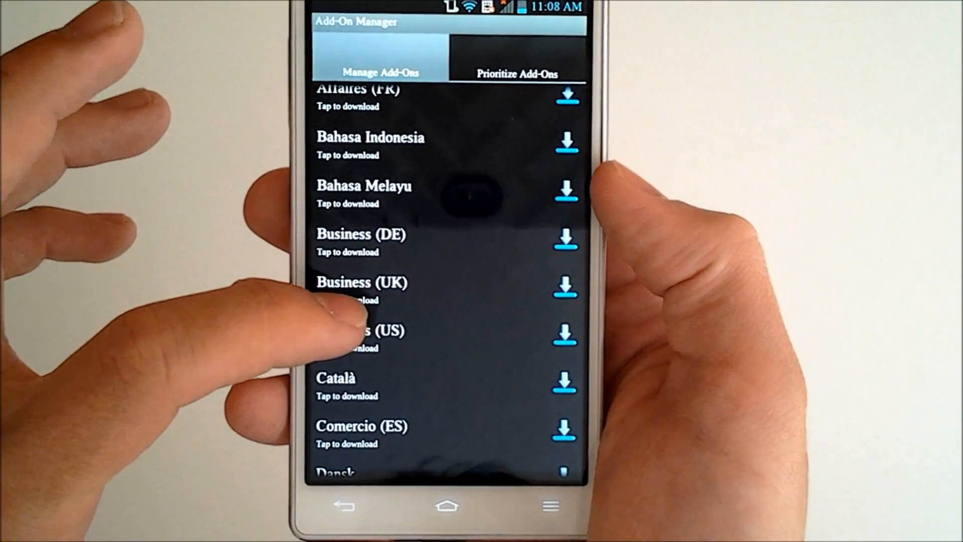
Step: Scroll the add-on languages like Deutsch and Norsk, then return to Adaptxt Beta Settings
{"action": "scroll", "scroll_direction": "up", "scroll_amount": 3}
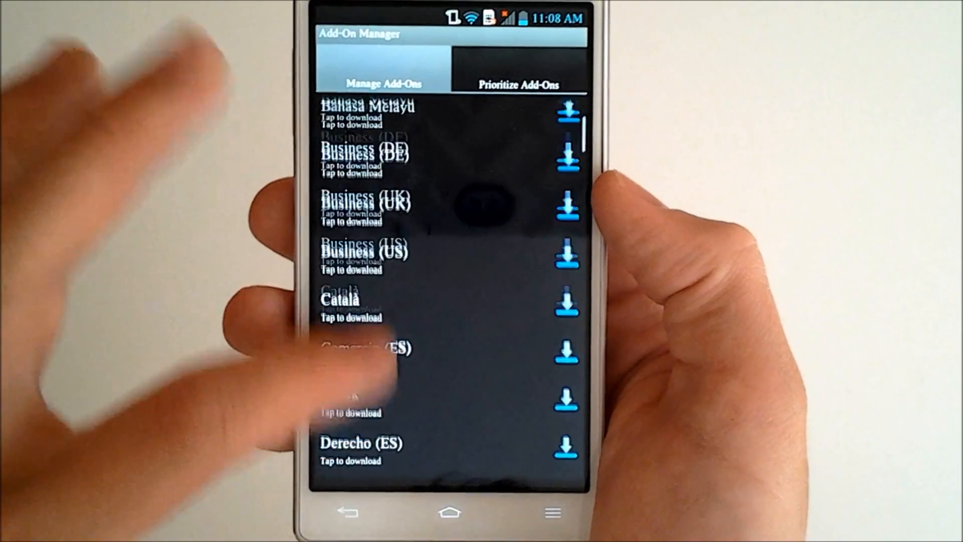
{"action": "scroll", "scroll_direction": "down", "scroll_amount": 3}
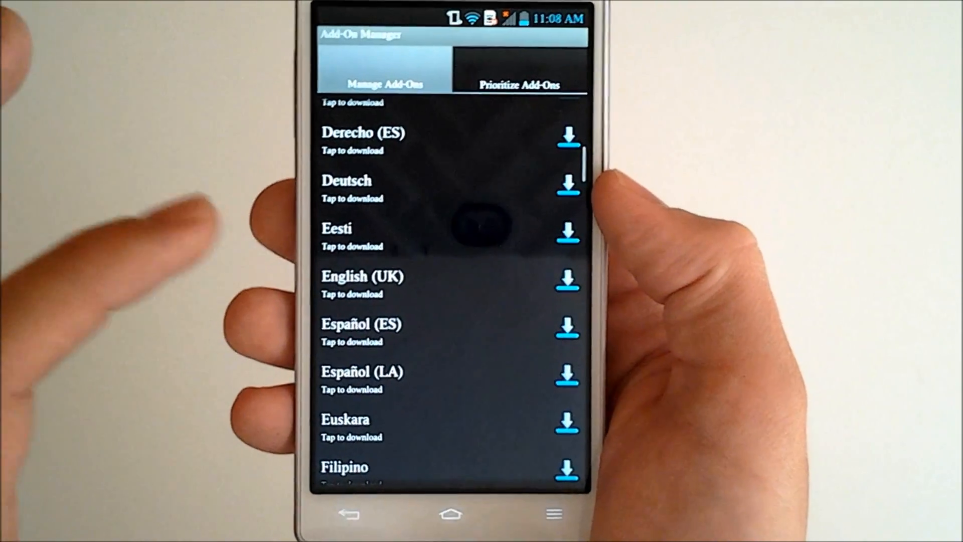
{"action": "scroll", "scroll_direction": "up", "scroll_amount": 3}
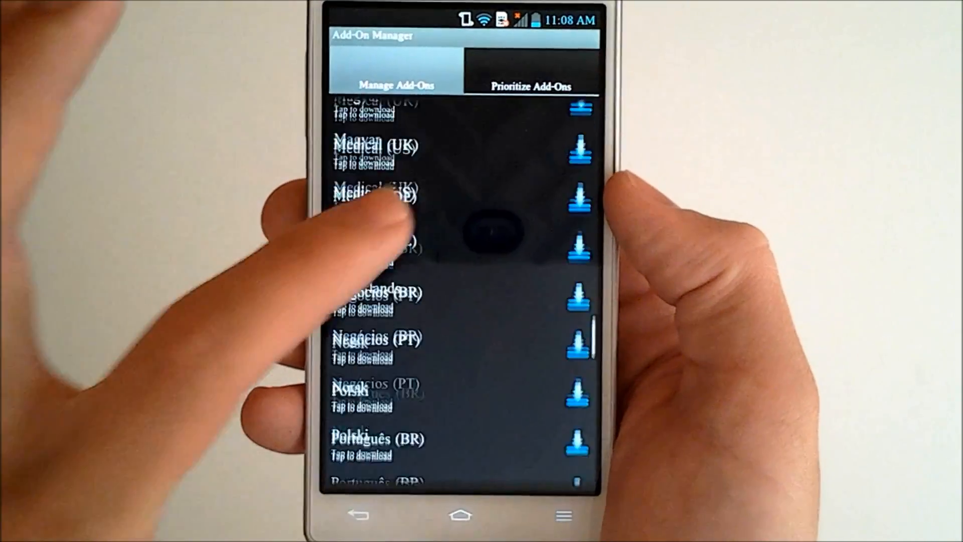
{"action": "left_click", "coordinate": [531, 86]}
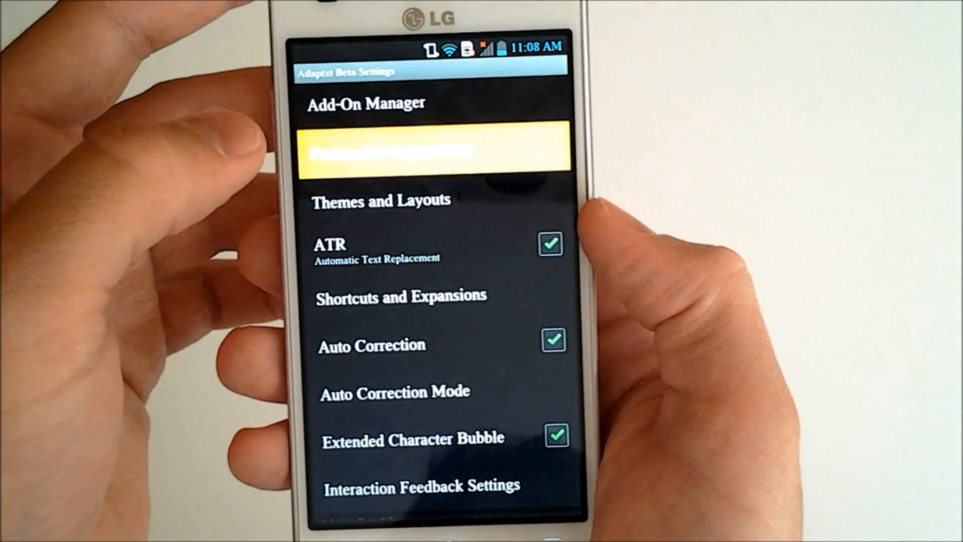
{"action": "left_click", "coordinate": [435, 150]}
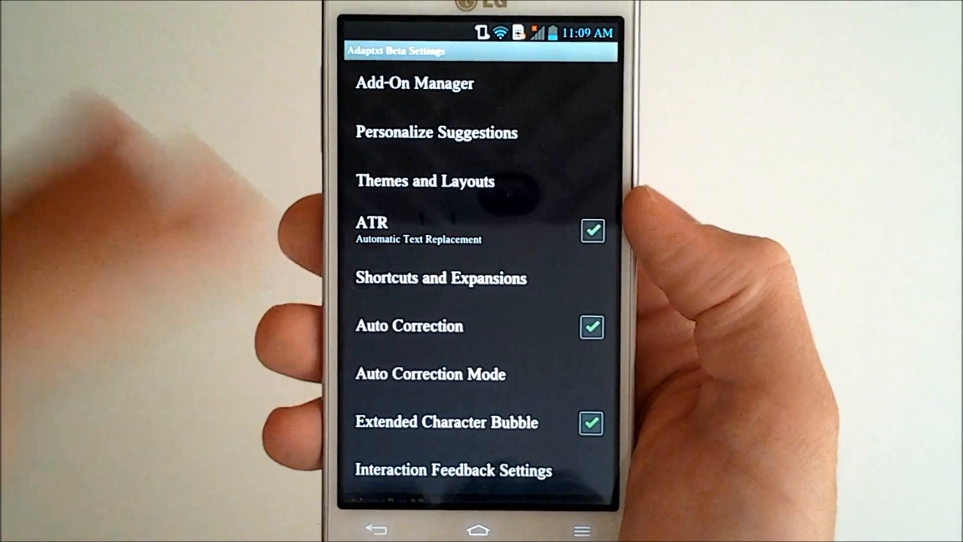
{"action": "scroll", "scroll_direction": "down", "scroll_amount": 3}
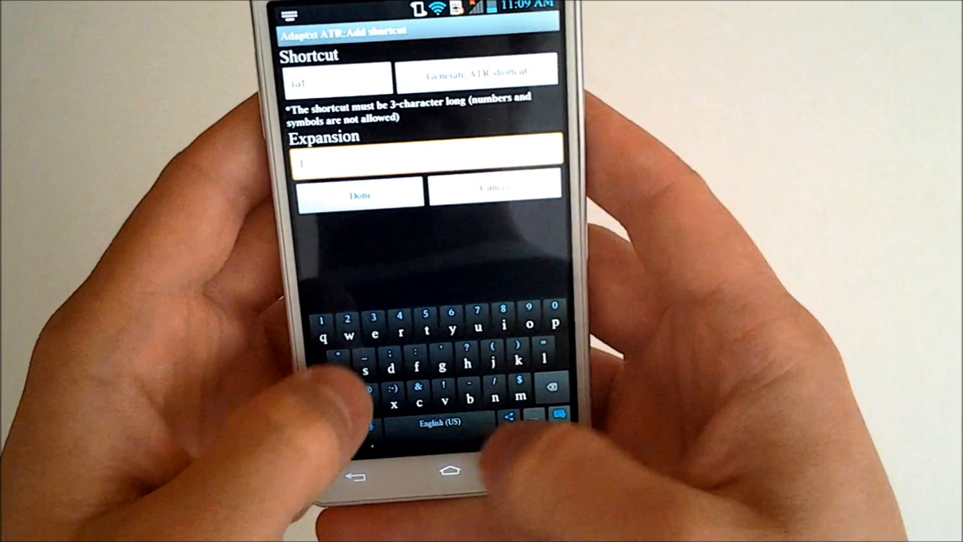
Step: Enter 'I am fine' as the shortcut's expansion, then scroll the settings list
{"action": "type", "text": "I am fine"}
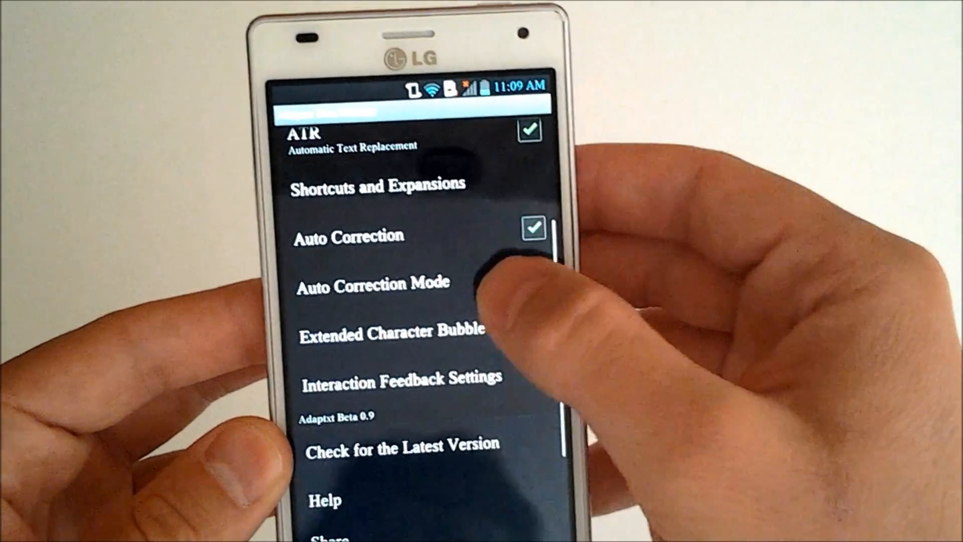
{"action": "scroll", "scroll_direction": "up", "scroll_amount": 3}
{"action": "type", "text": "So as I begin typing the Adaptxt k"}
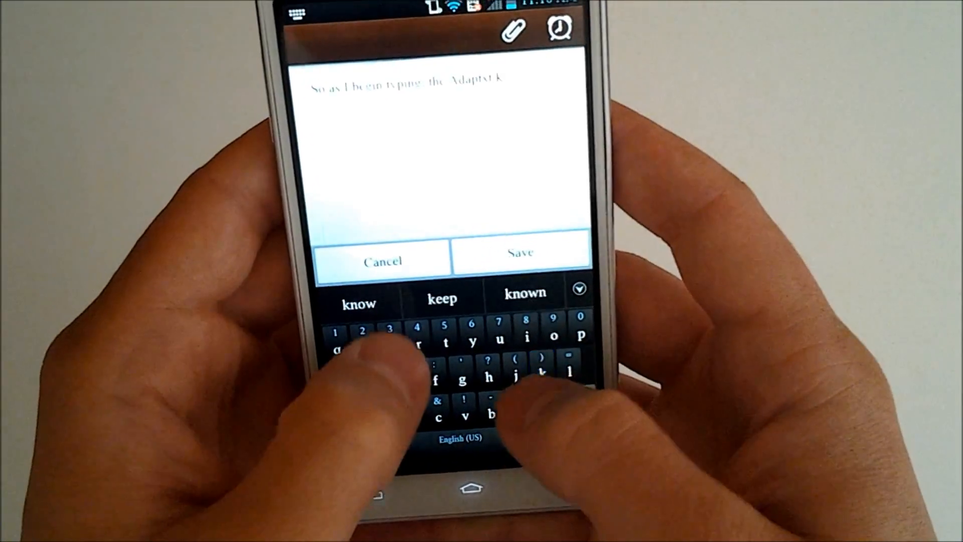
Step: Finish typing 'Adaptxt keyboard learns what I type.' while expanding and collapsing predictions
{"action": "type", "text": "eyboard"}
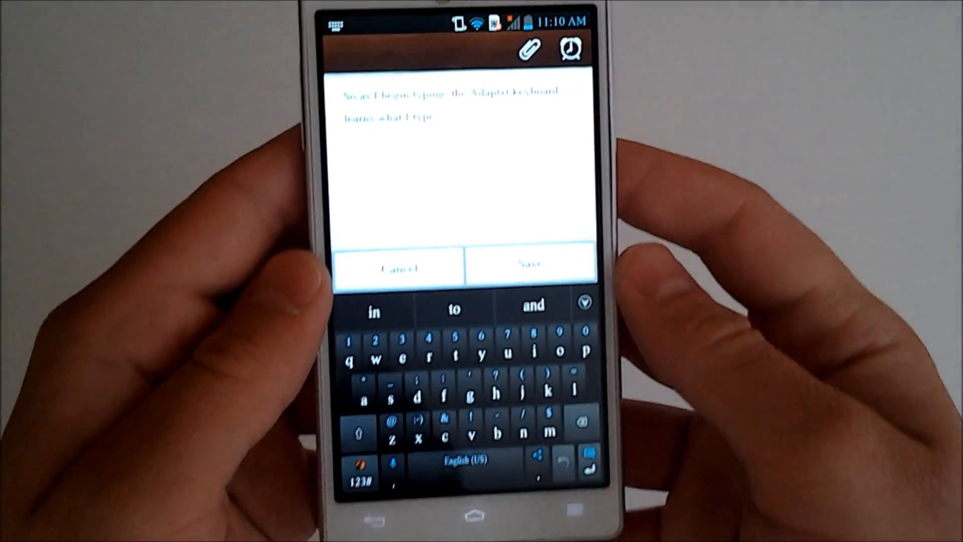
{"action": "left_click", "coordinate": [584, 303]}
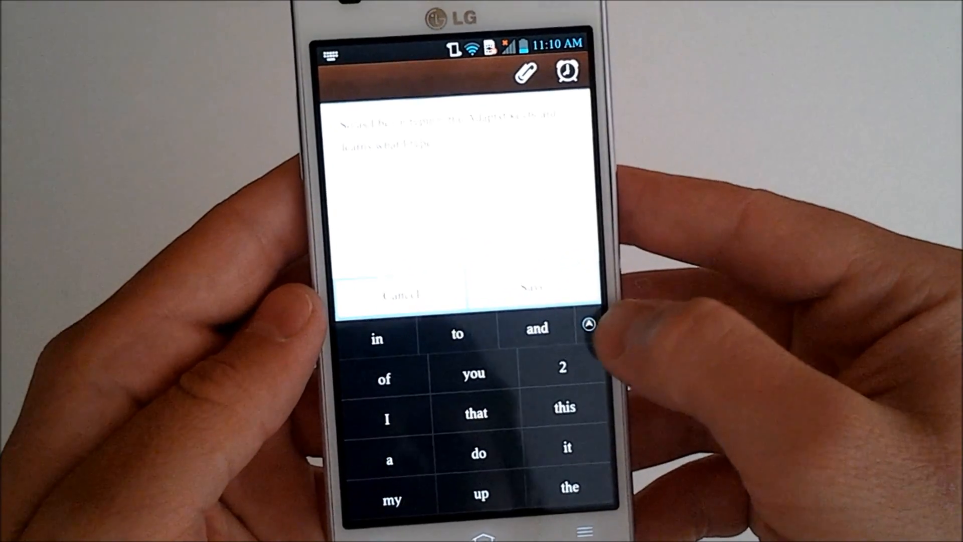
{"action": "left_click", "coordinate": [588, 324]}
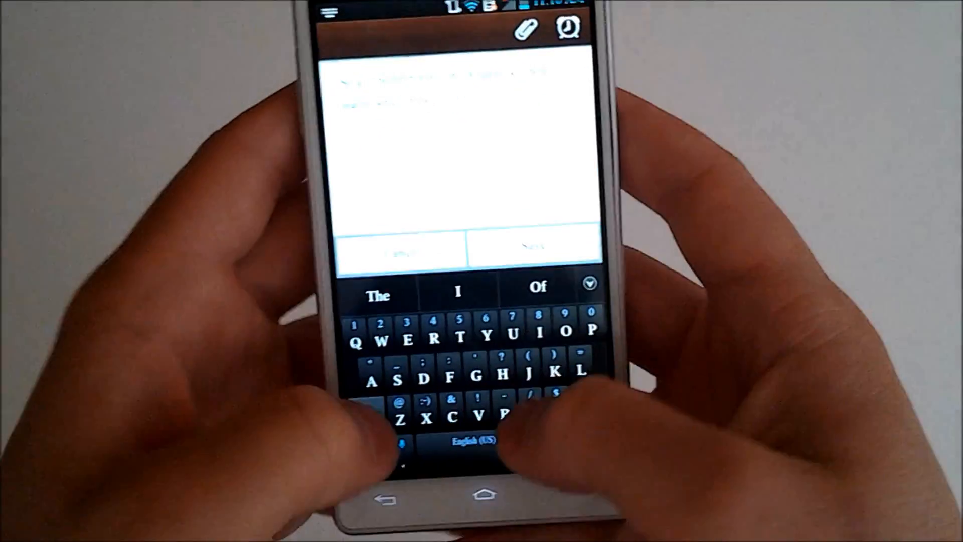
Step: Type the 'Hru' shortcut so it expands to 'Hi how are you?'
{"action": "type", "text": "Hru"}
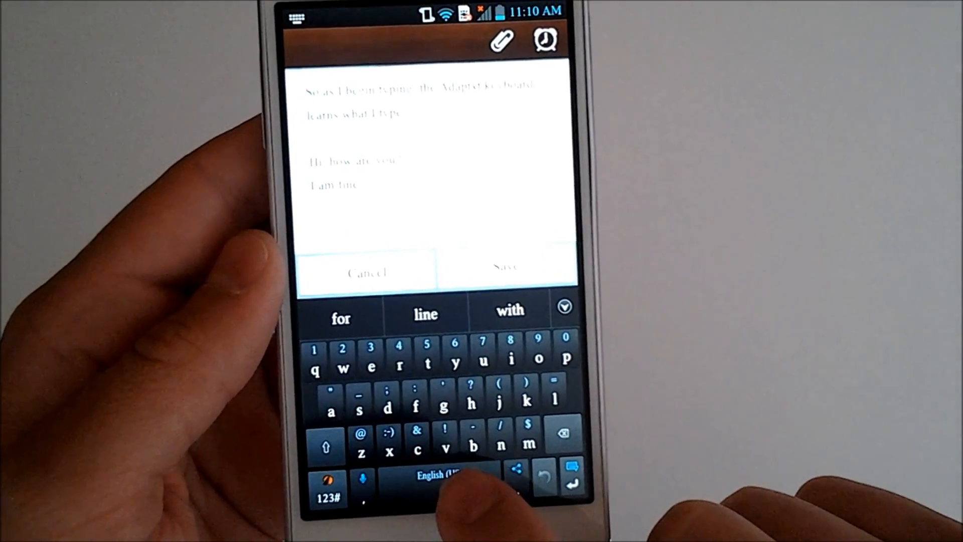
Step: Dismiss the keyboard language choices, then open the Facebook/Twitter sharing menu for the memo
{"action": "left_click", "coordinate": [442, 476]}
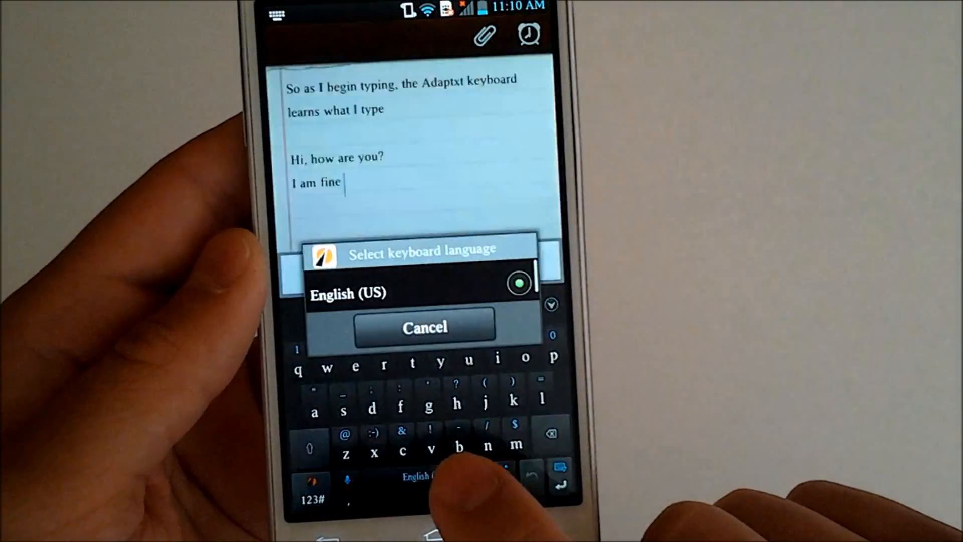
{"action": "left_click", "coordinate": [423, 326]}
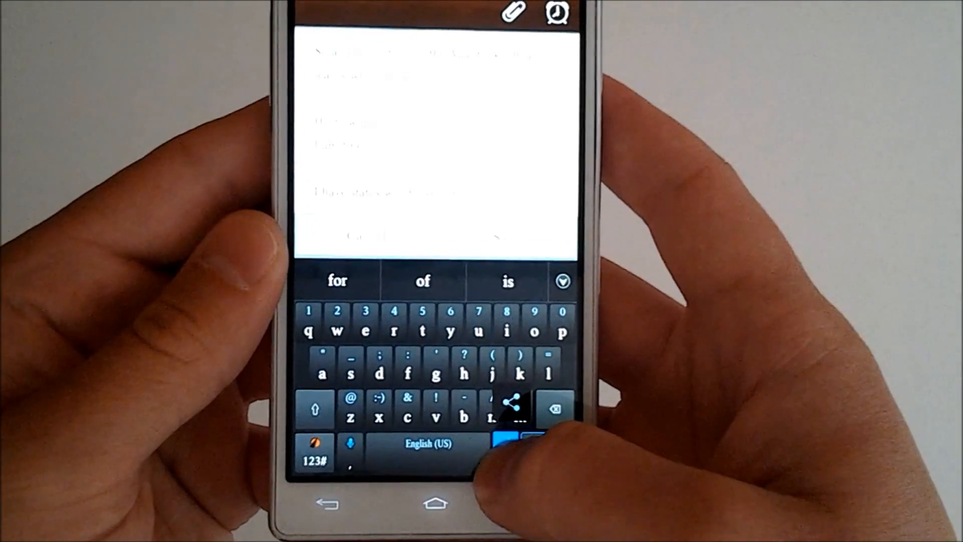
{"action": "left_click", "coordinate": [511, 402]}
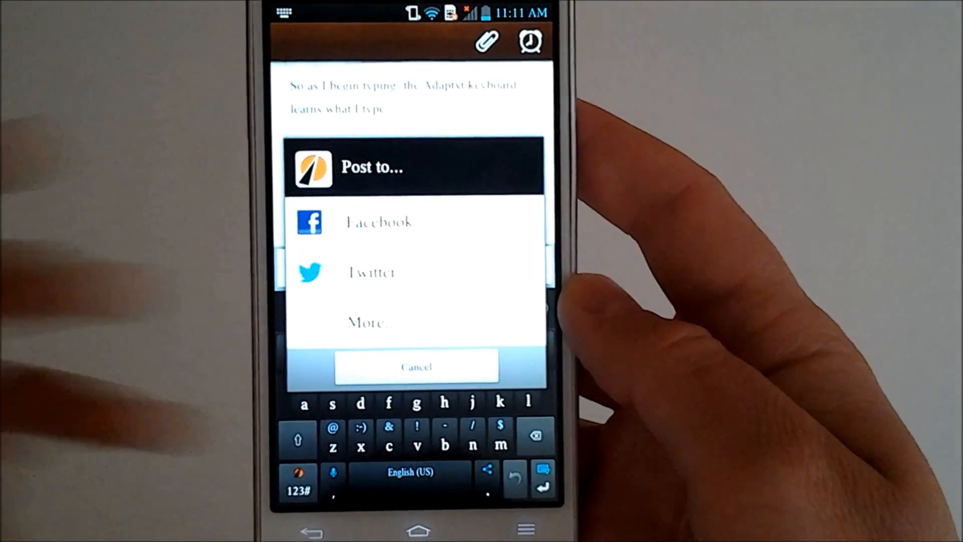